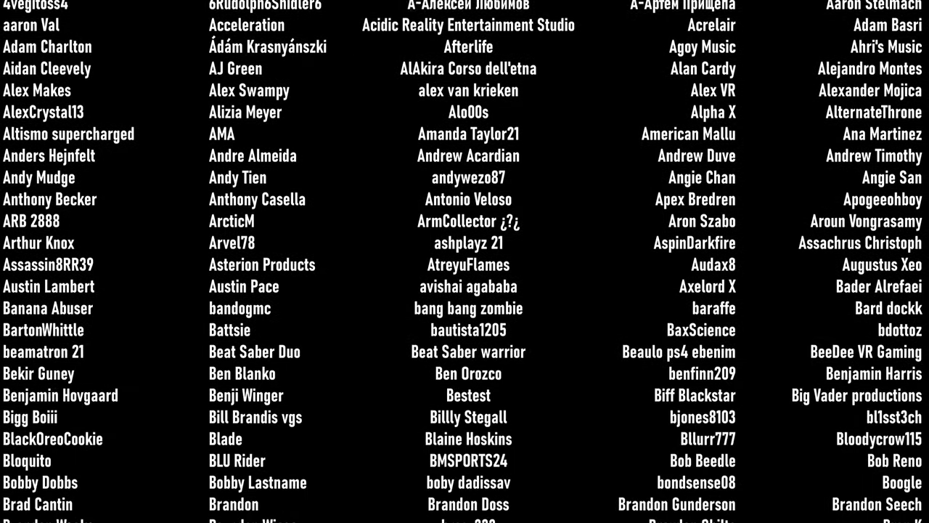
scroll(down, 3)
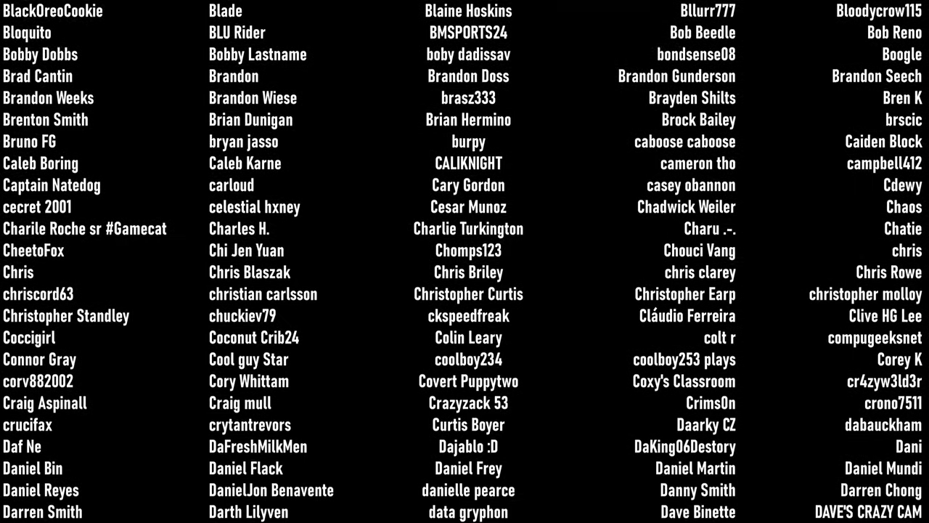
scroll(down, 3)
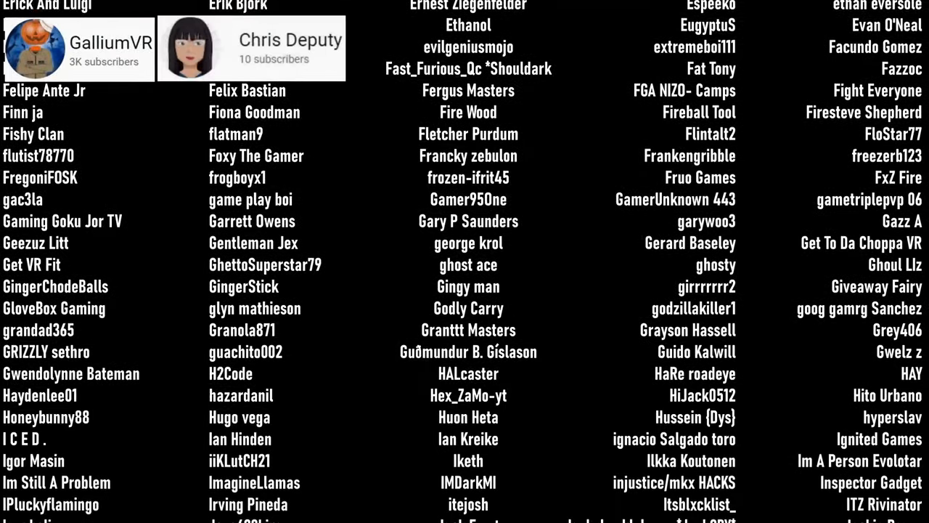
scroll(down, 3)
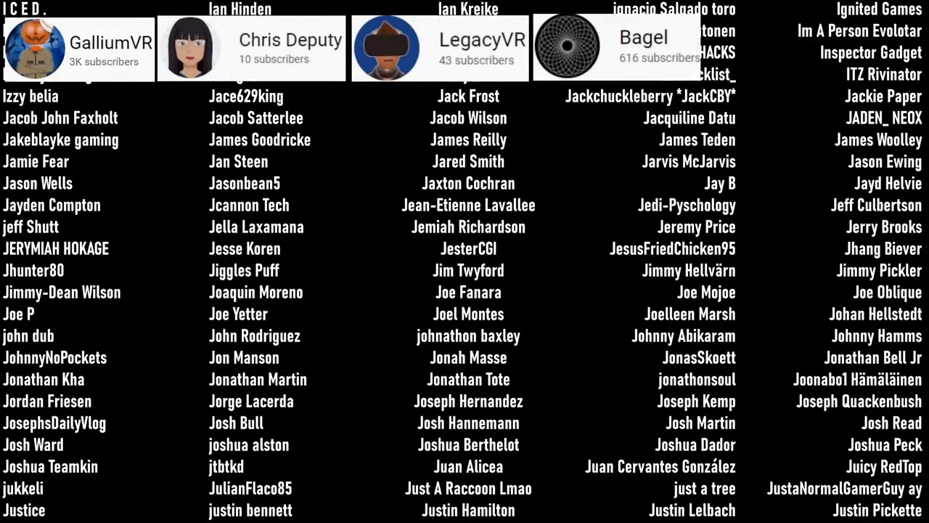
scroll(down, 3)
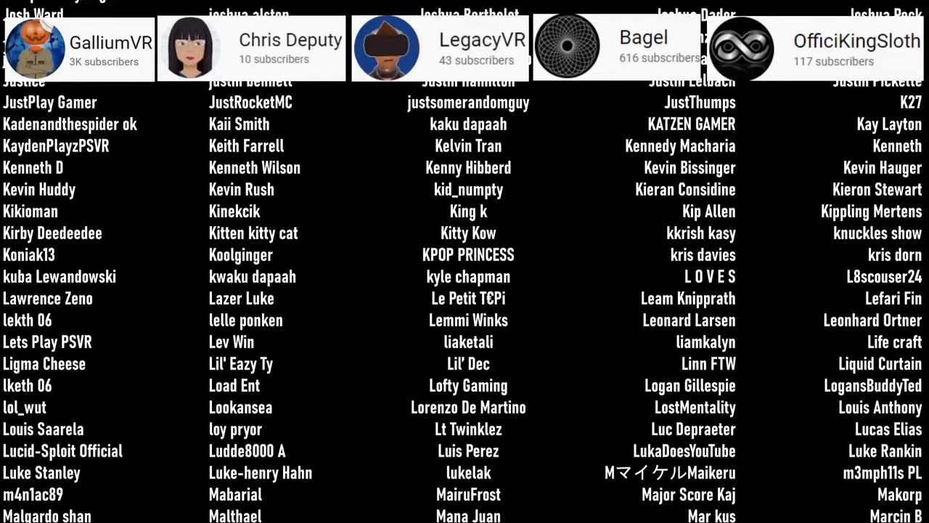
scroll(down, 3)
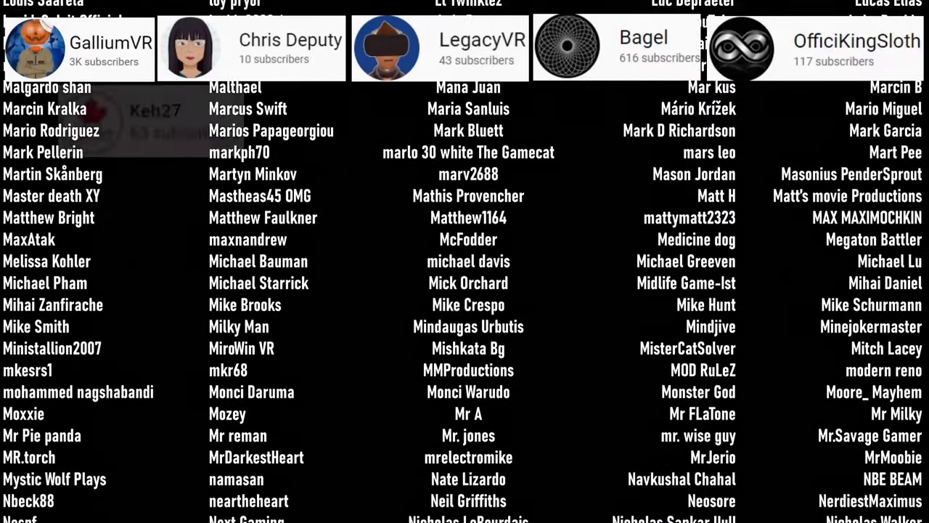
scroll(down, 3)
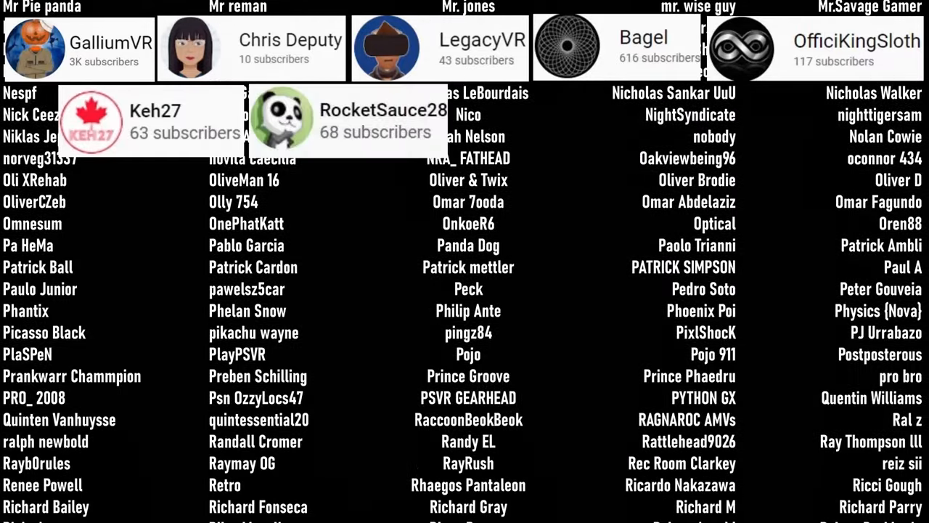
scroll(down, 3)
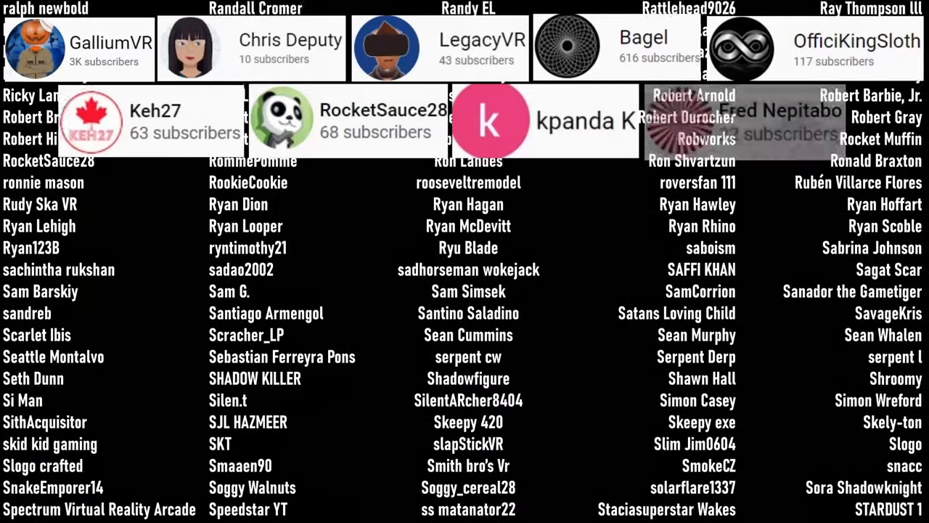
scroll(down, 3)
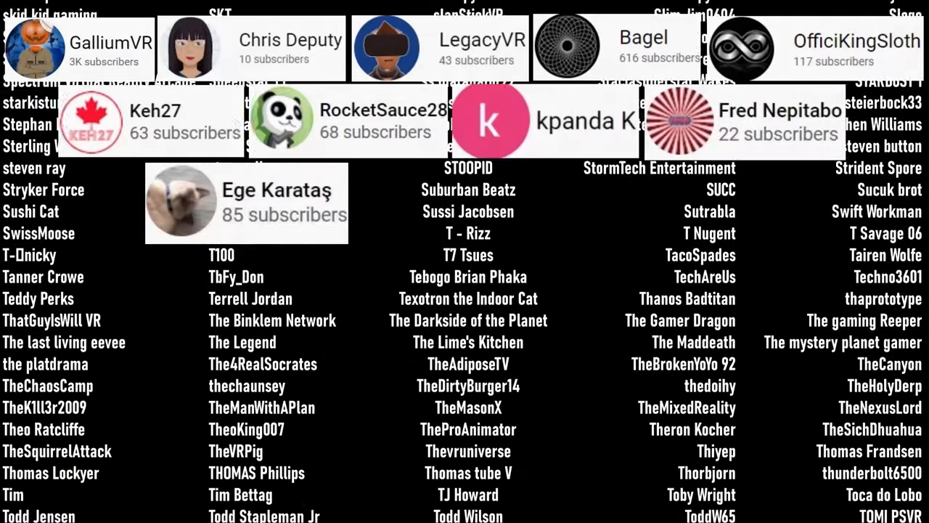